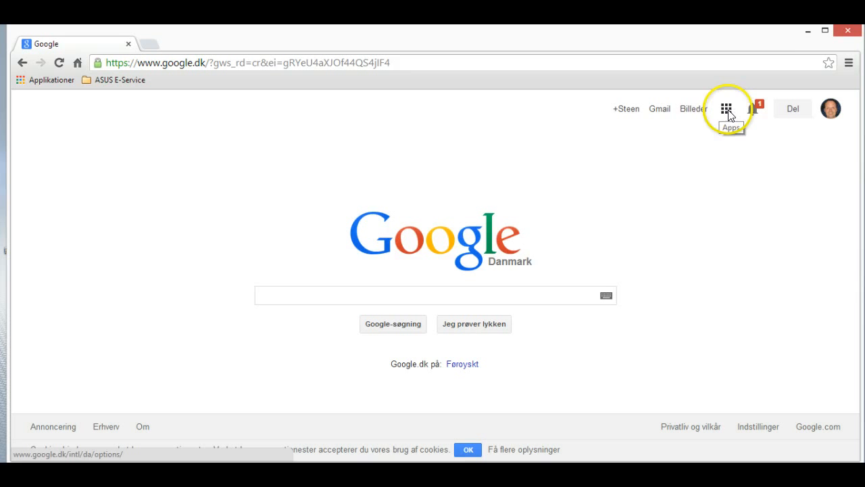
- From the Google apps grid, choose Søgning to reach the Google Danmark search start page
left_click(726, 108)
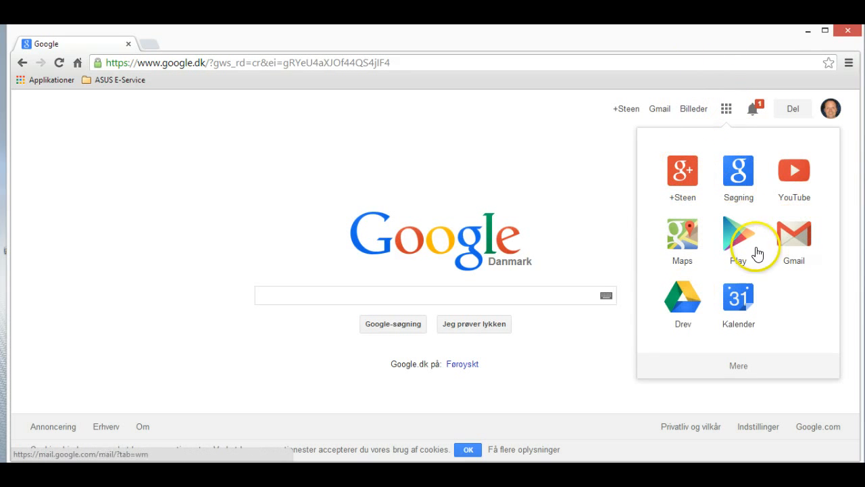
mouse_move(687, 299)
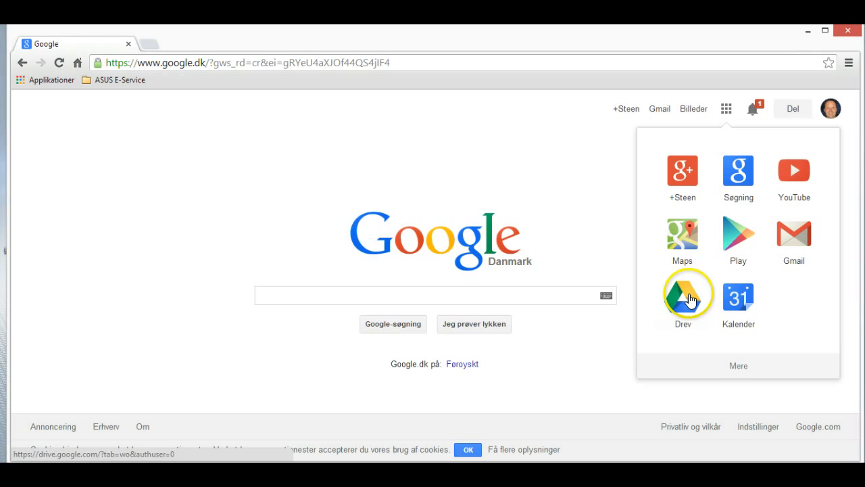
mouse_move(770, 174)
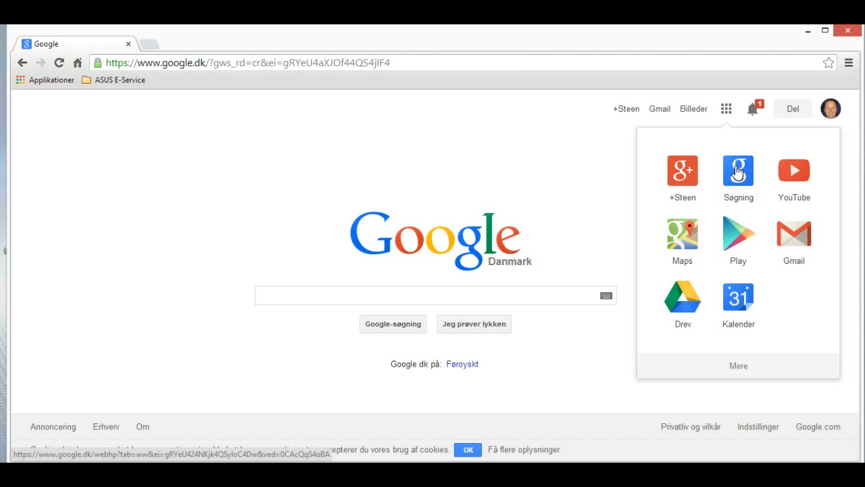
left_click(738, 170)
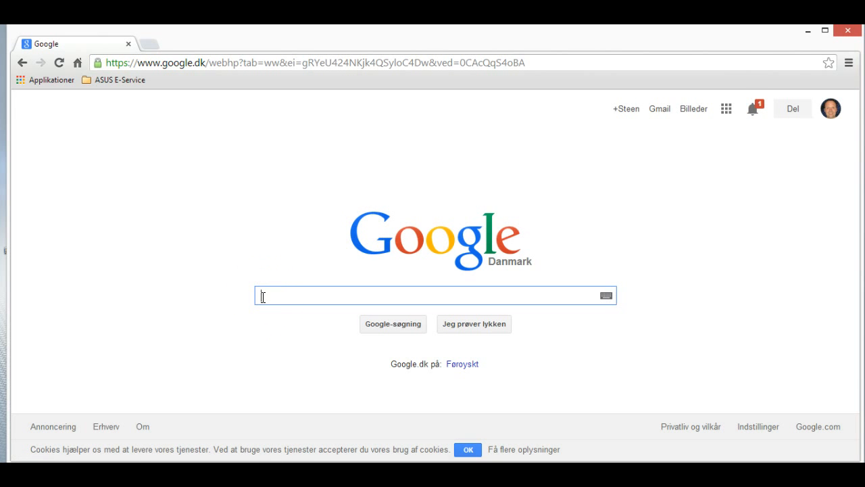
- Enter the query 'business' in the search box, correcting stray letters, and show results for business danmark
left_click(264, 292)
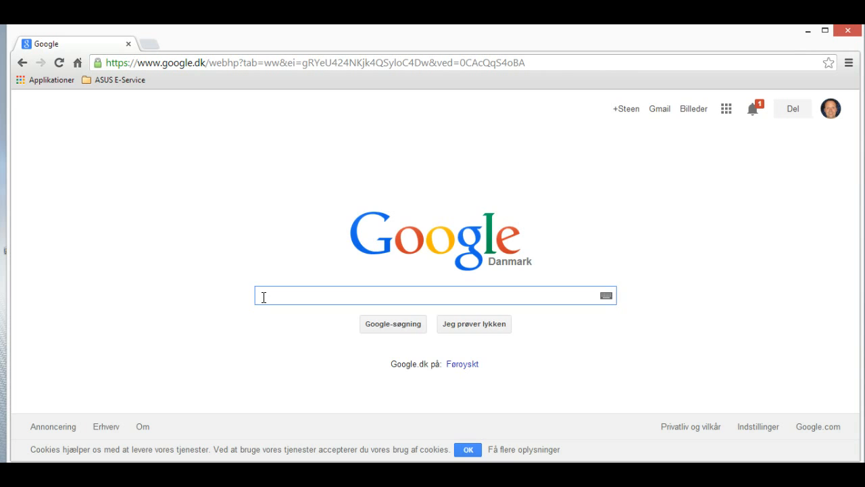
type("bu")
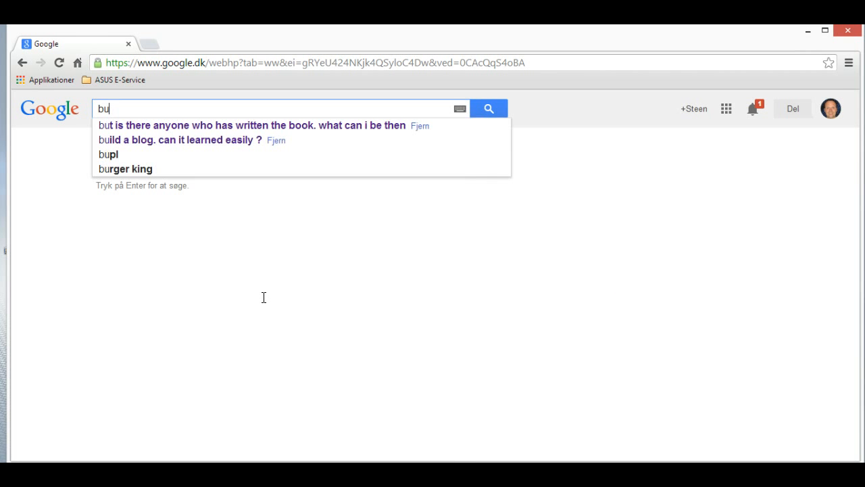
type("si")
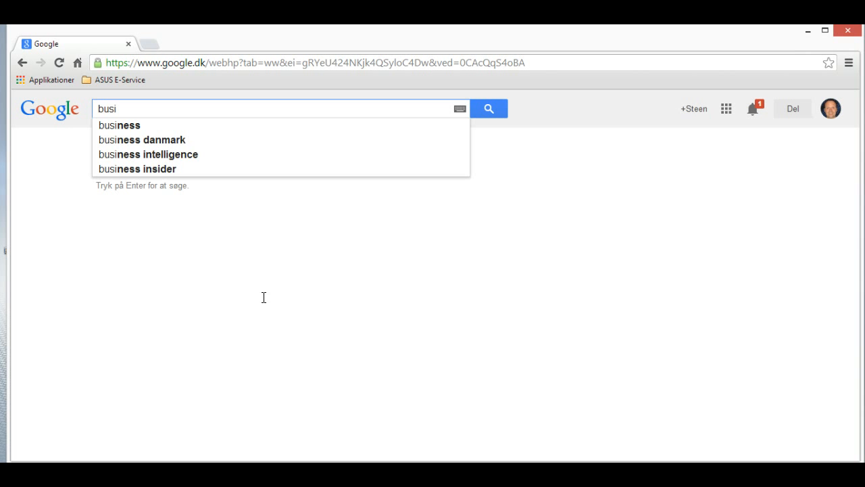
mouse_move(125, 124)
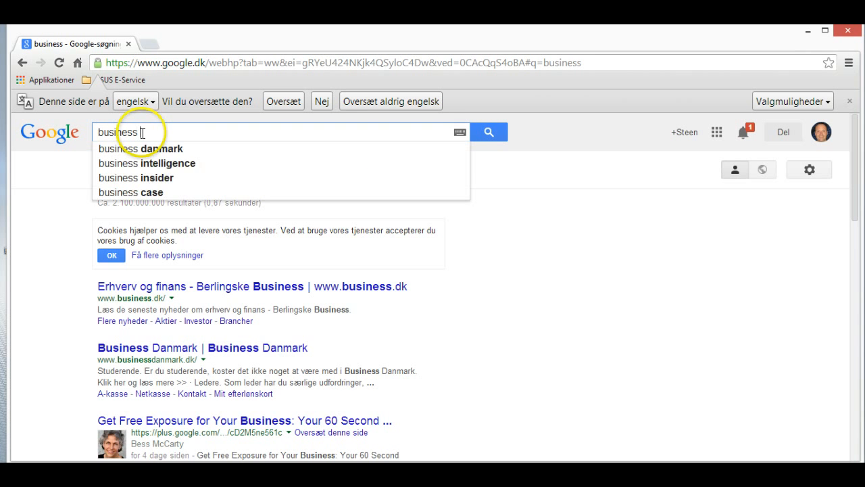
type("a")
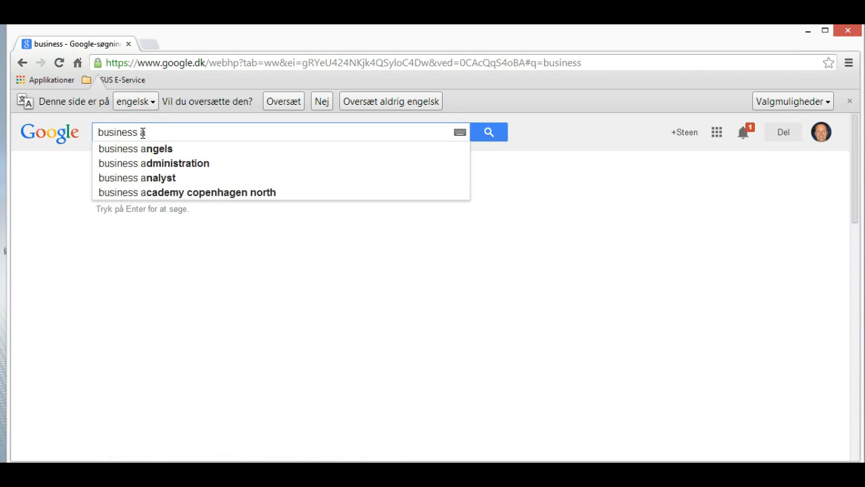
key("backspace")
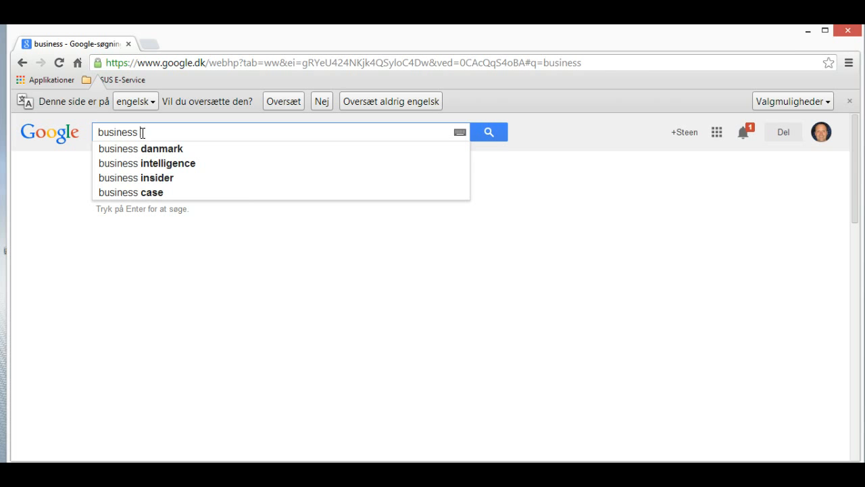
type("c")
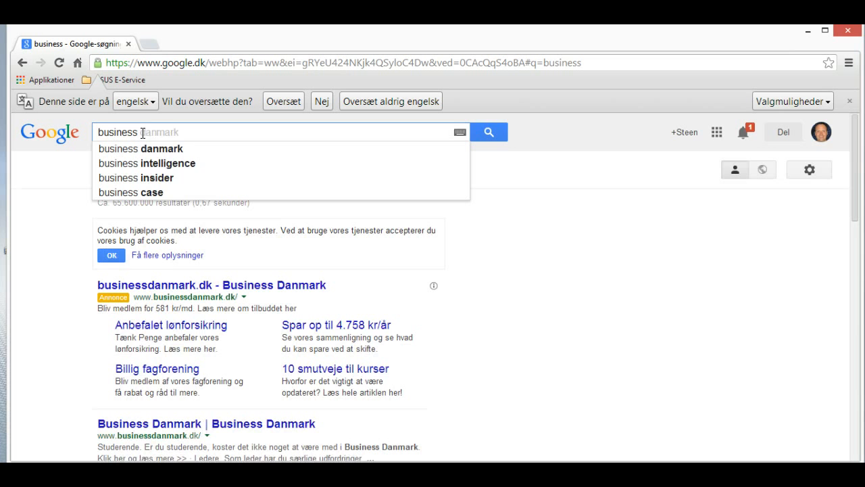
key("Backspace")
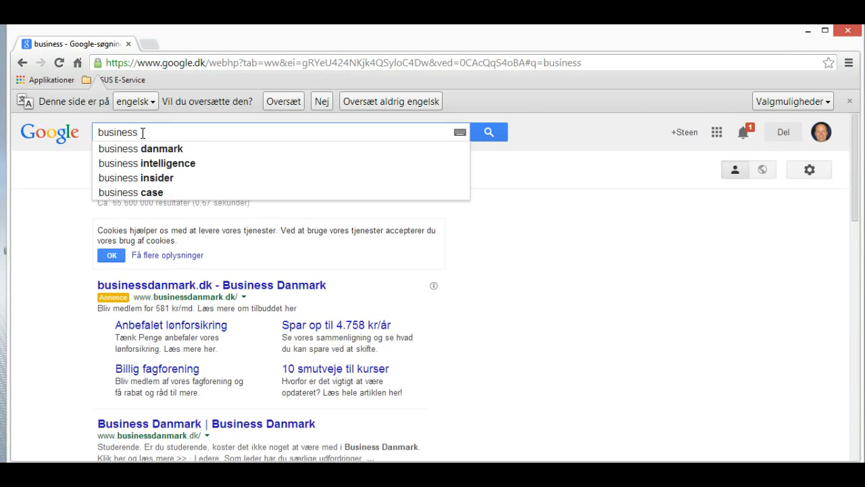
type("f")
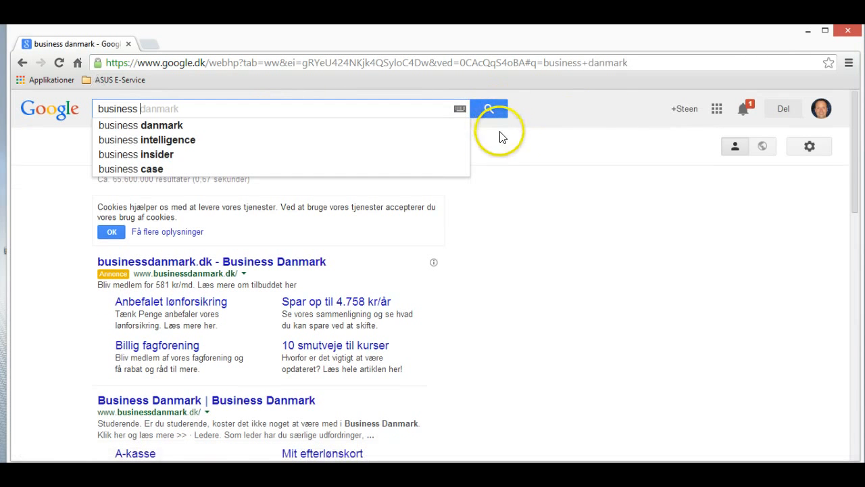
mouse_move(690, 105)
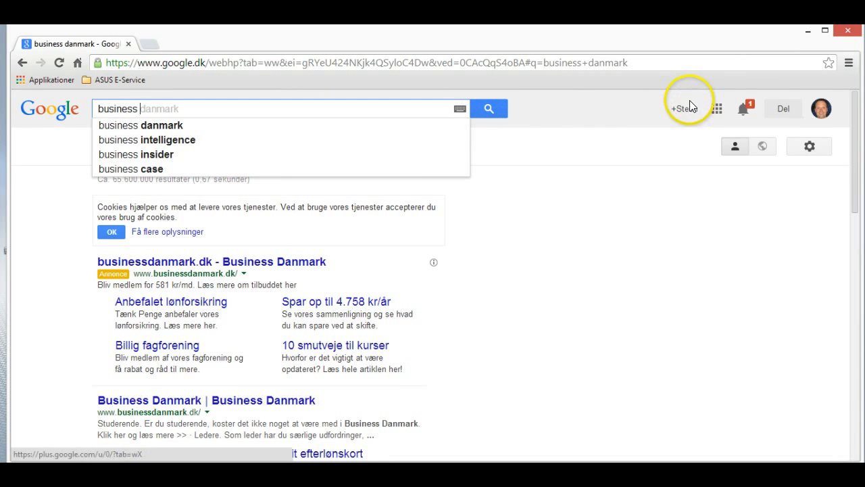
- Go to Google+ via +Steen and expand the Start dropdown listing its sections
left_click(684, 108)
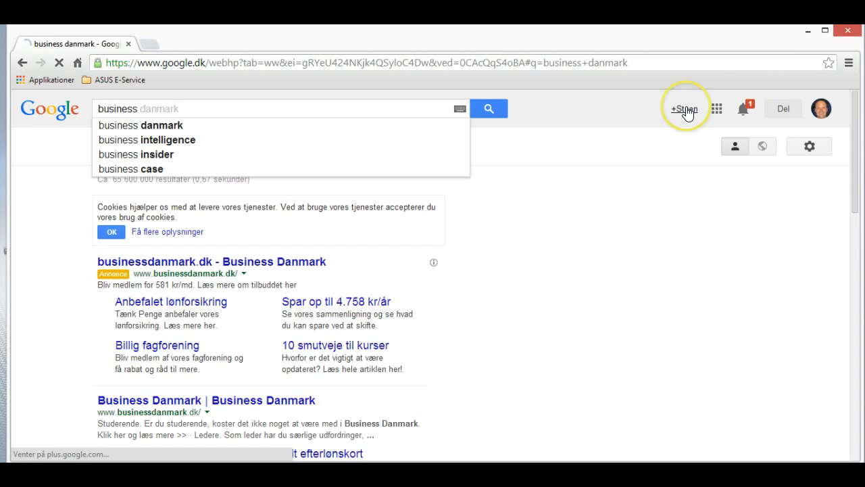
left_click(684, 108)
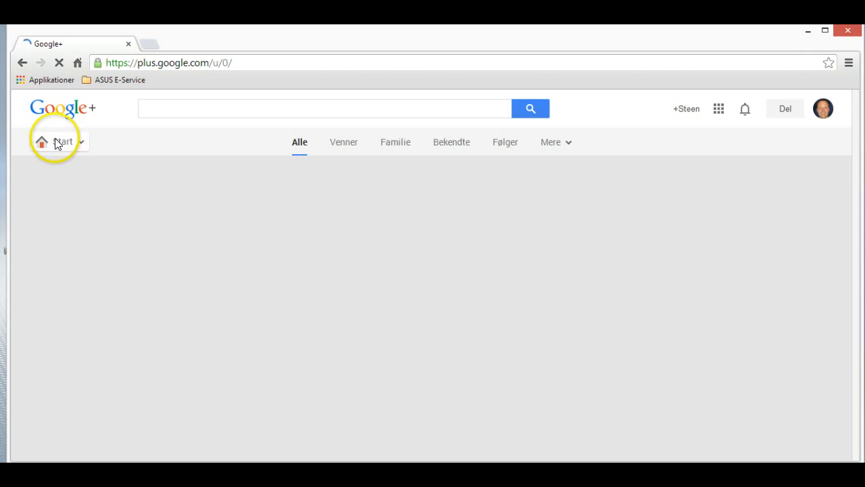
left_click(40, 142)
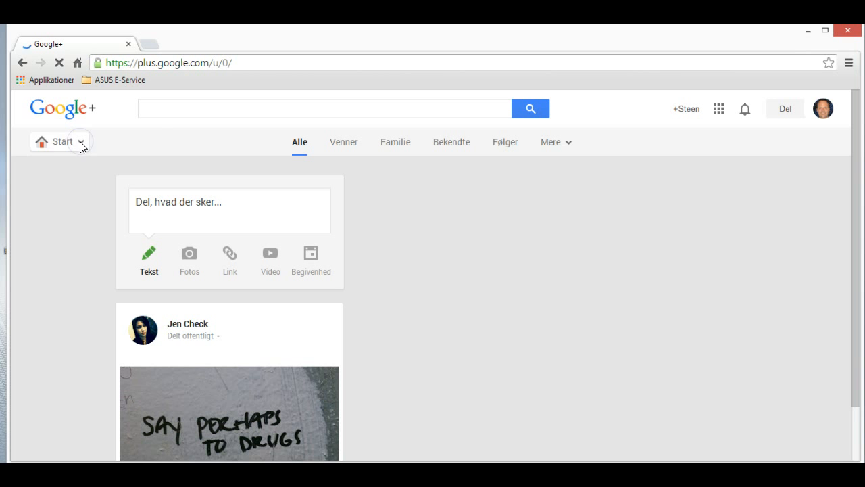
mouse_move(143, 146)
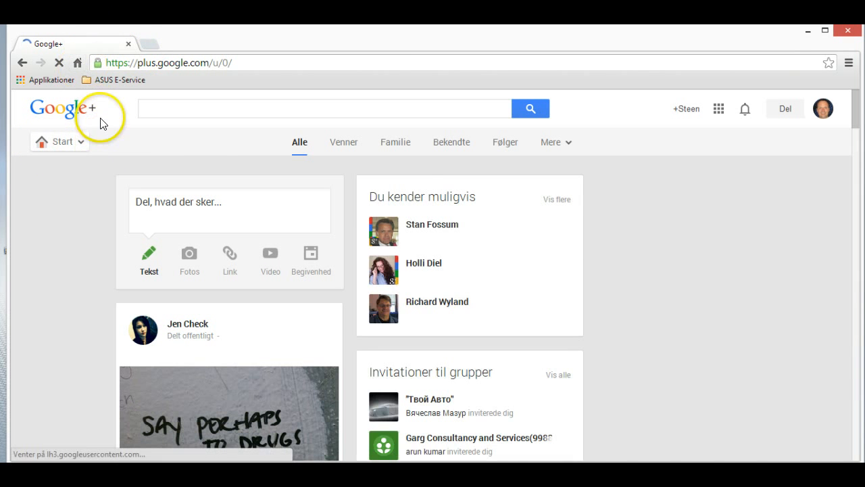
left_click(59, 142)
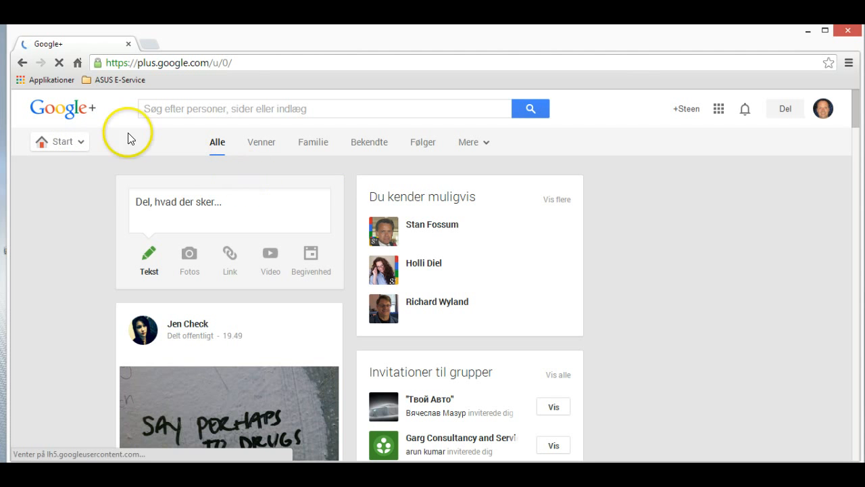
left_click(59, 142)
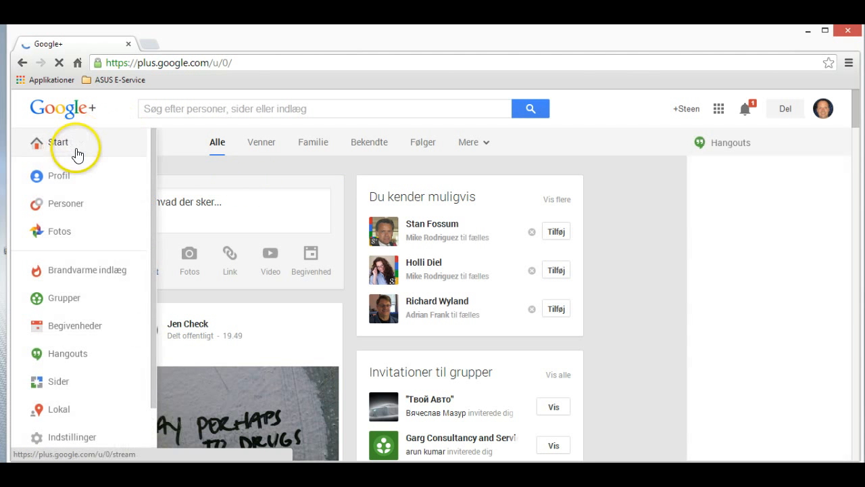
mouse_move(56, 175)
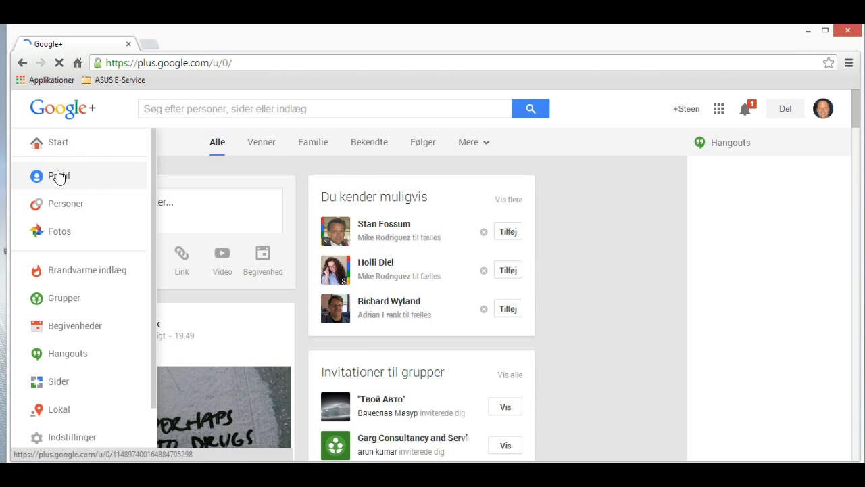
left_click(60, 176)
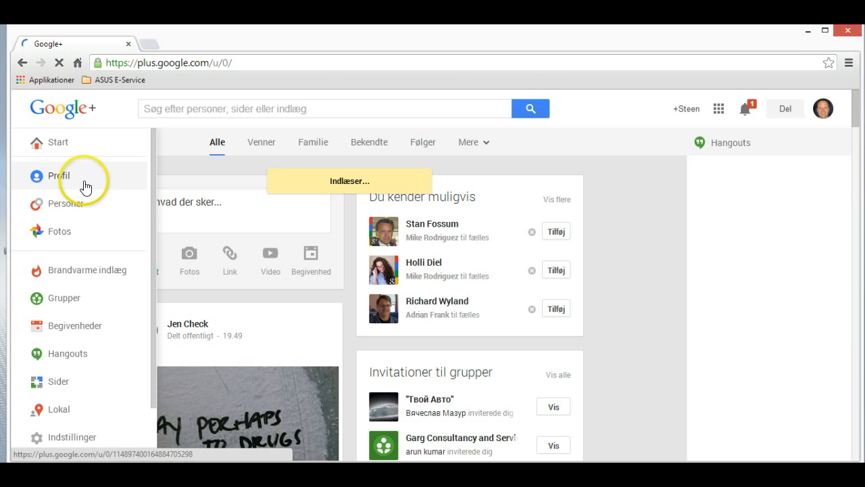
left_click(60, 176)
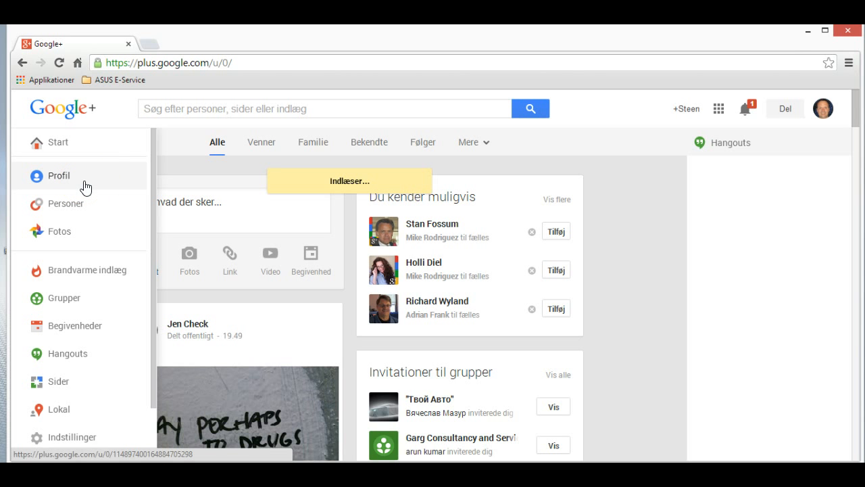
left_click(60, 176)
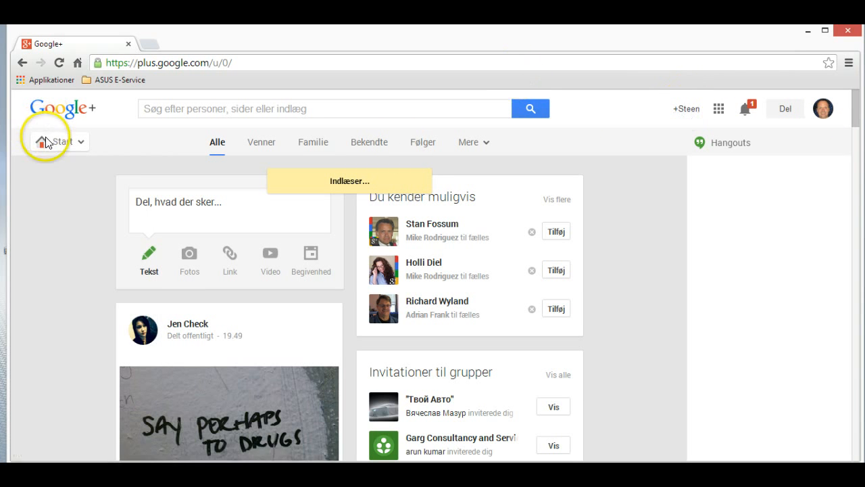
left_click(54, 141)
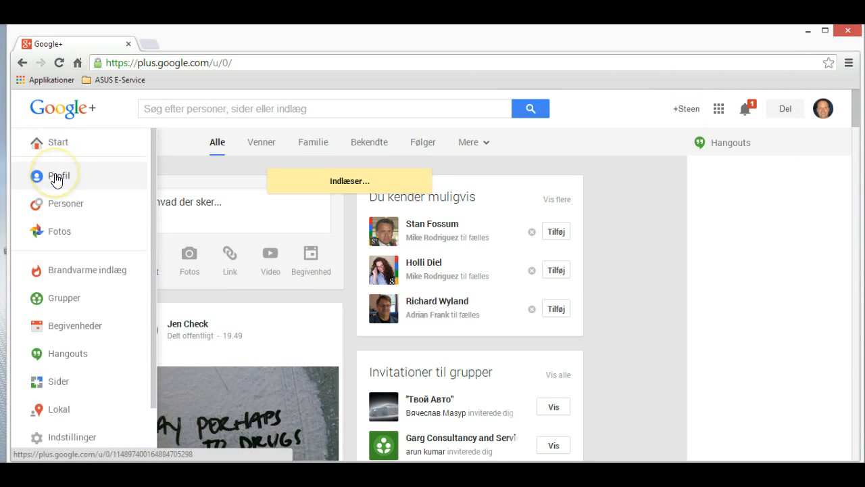
left_click(60, 176)
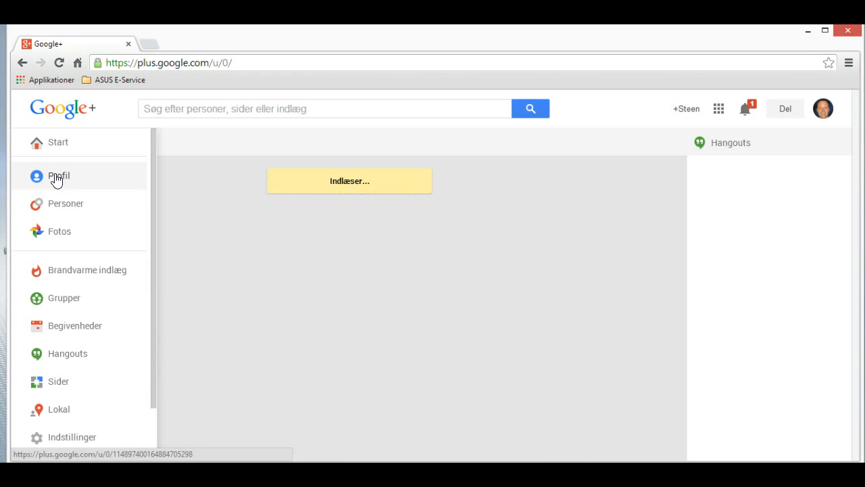
left_click(59, 175)
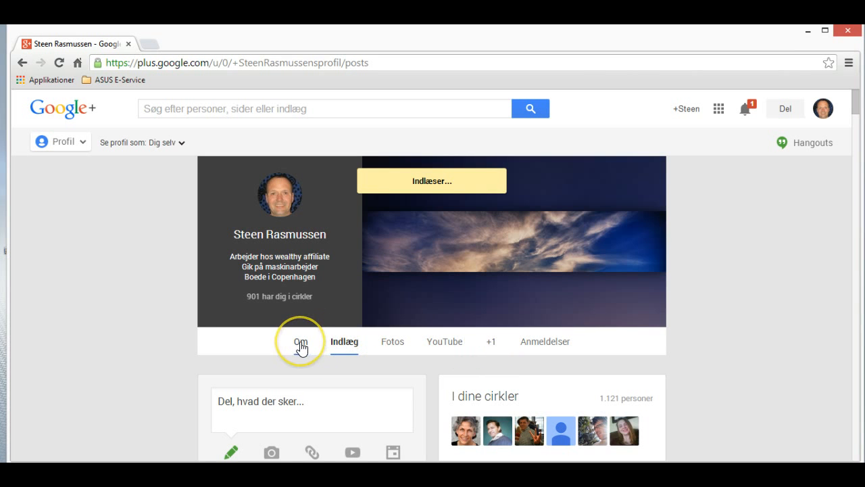
- Switch to the Om tab and scroll through the story, work, places and links sections
left_click(300, 341)
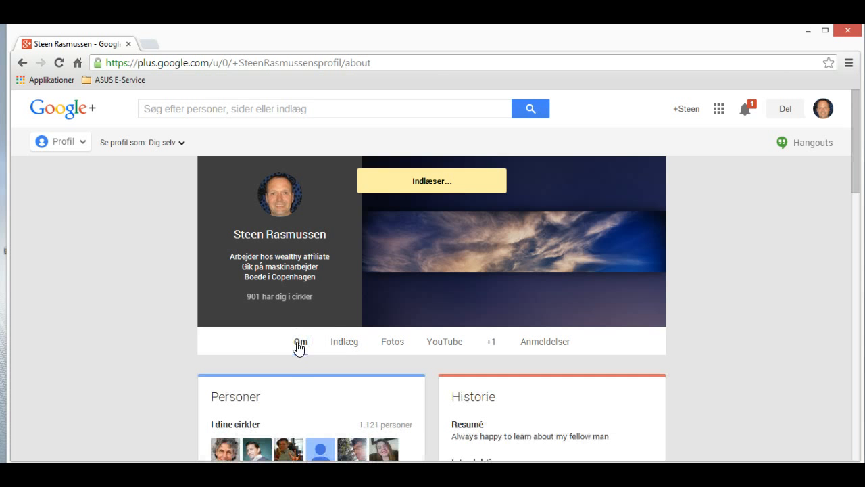
mouse_move(586, 275)
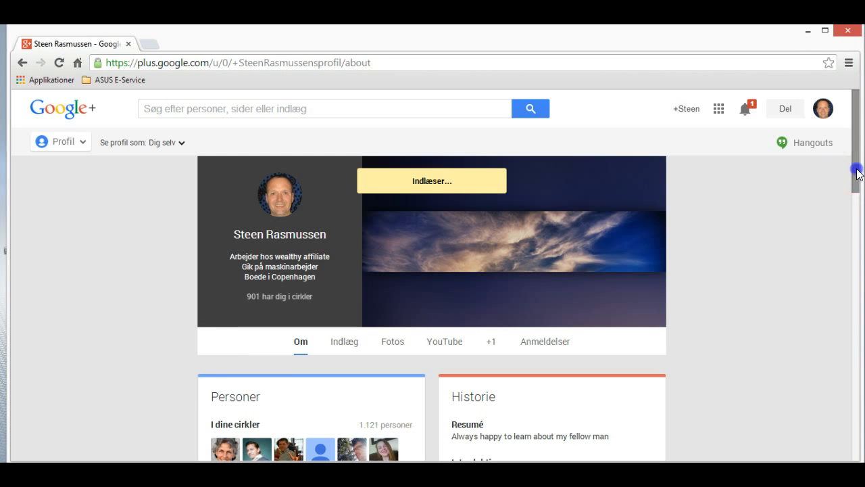
scroll("down", 3)
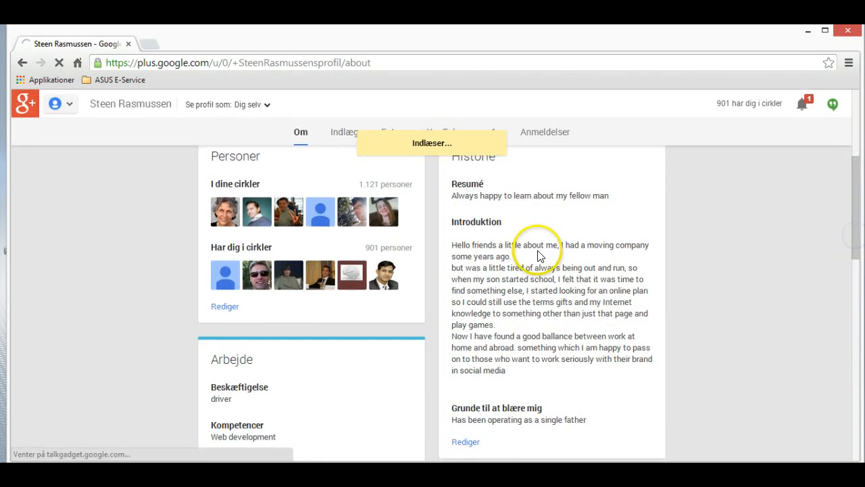
mouse_move(579, 186)
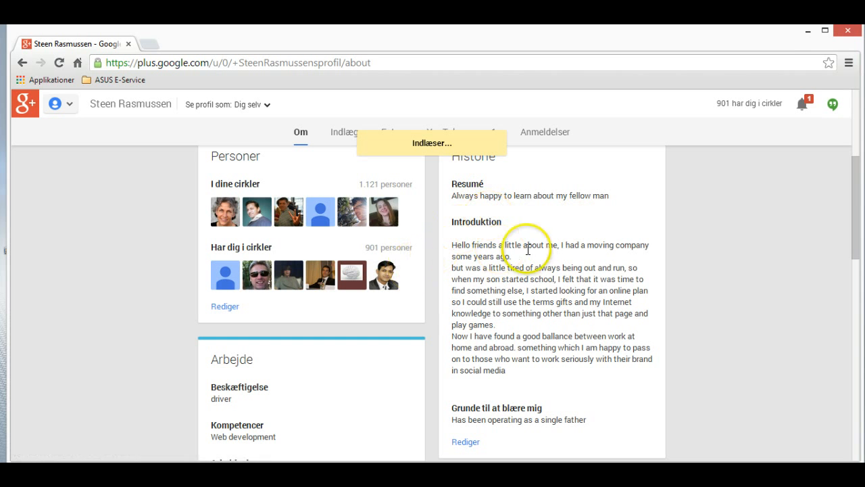
mouse_move(511, 304)
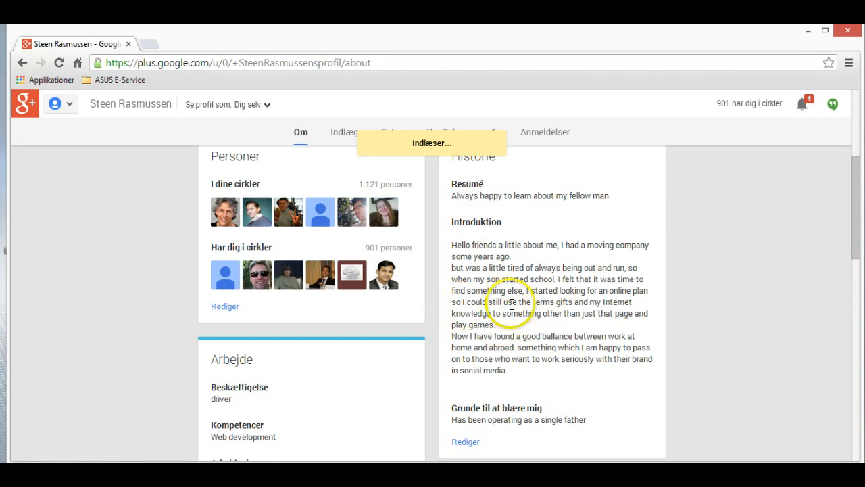
mouse_move(859, 243)
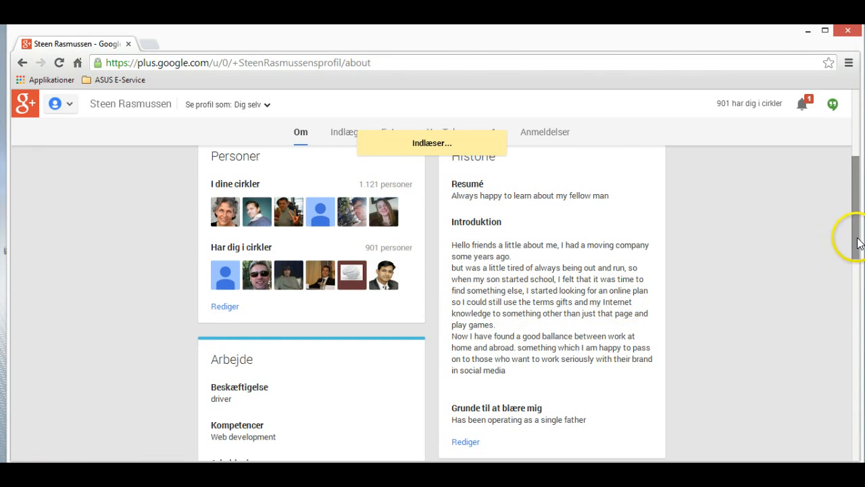
scroll("down", 3)
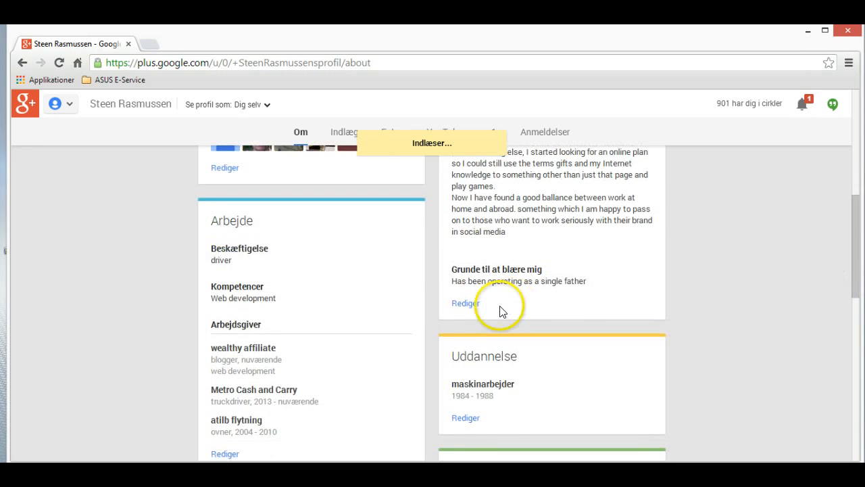
mouse_move(465, 267)
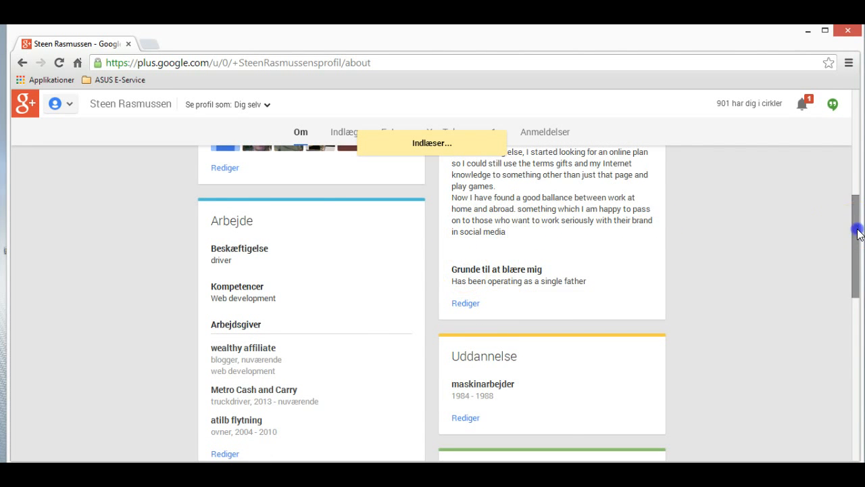
scroll("down", 3)
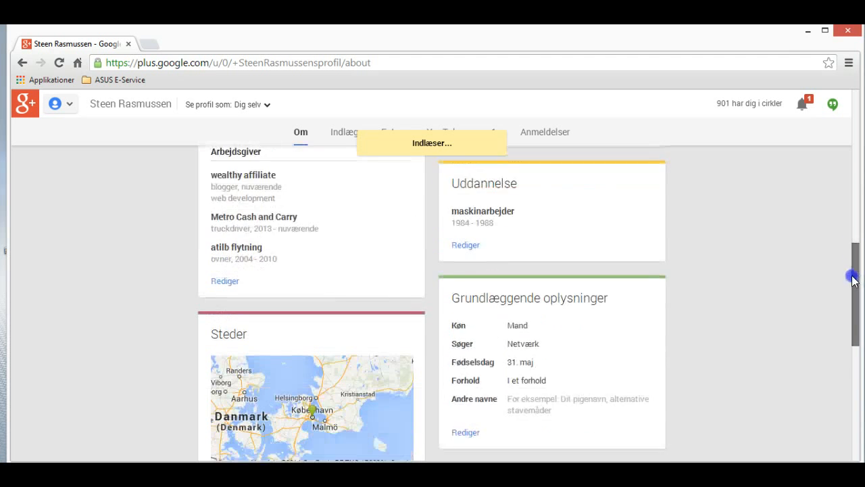
scroll("down", 3)
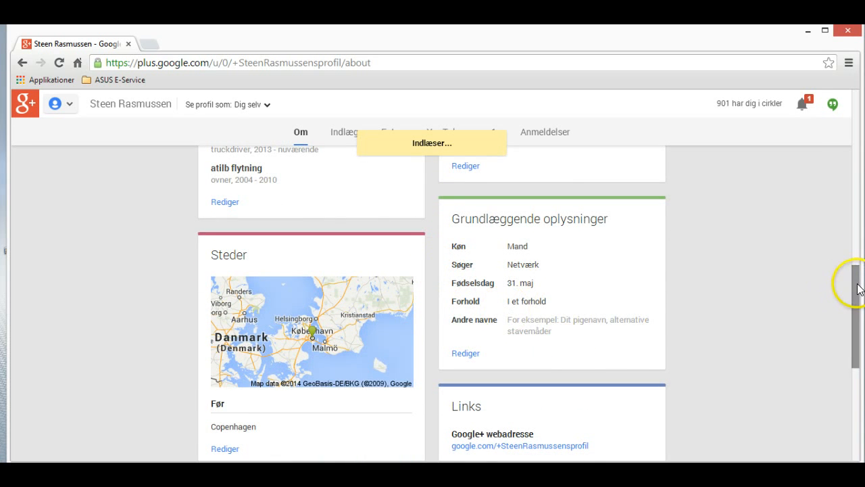
scroll("down", 3)
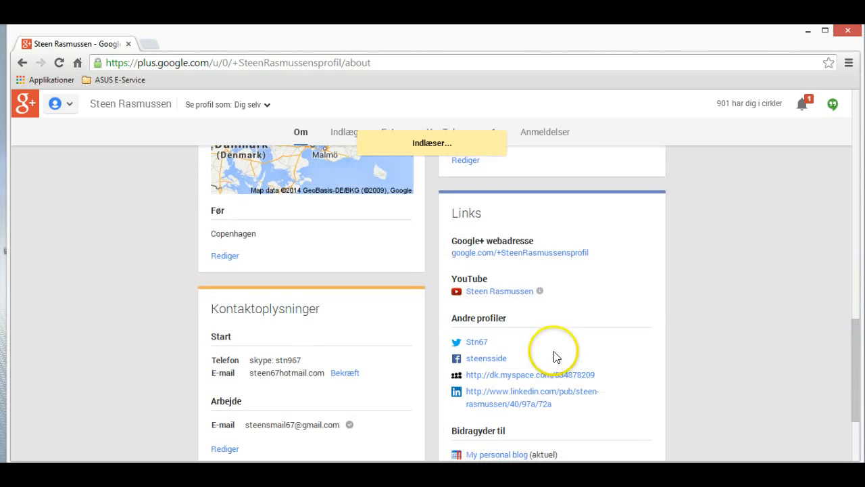
mouse_move(490, 264)
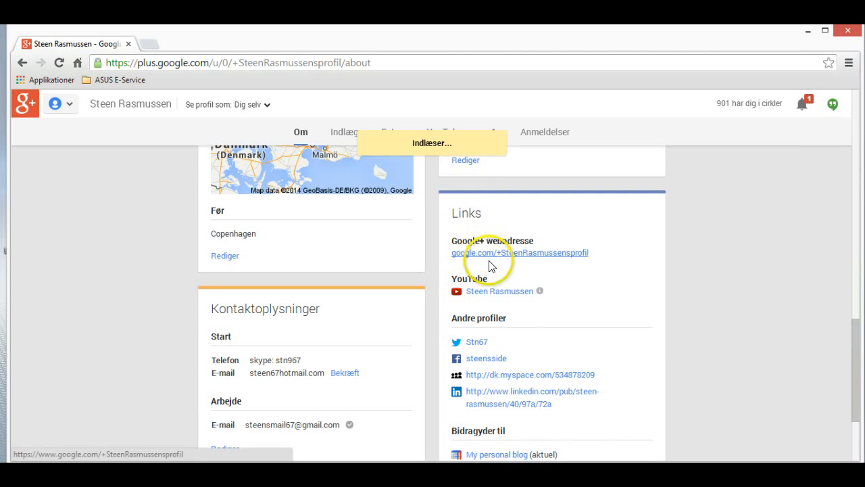
mouse_move(489, 291)
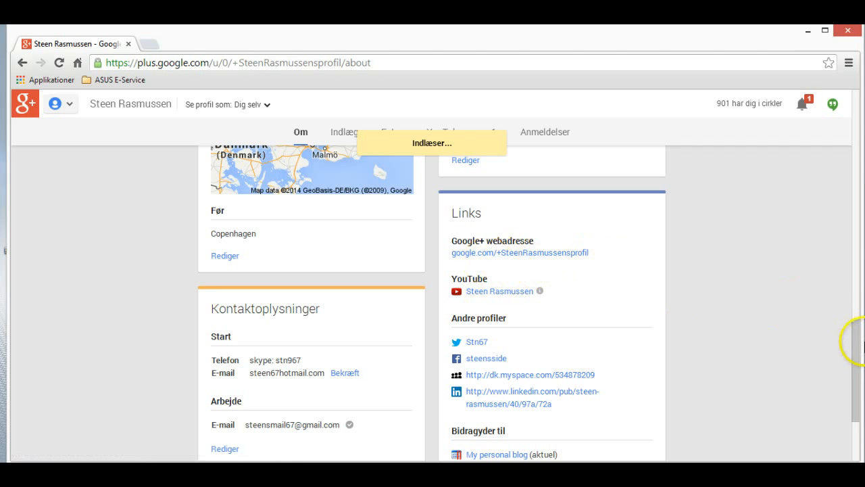
mouse_move(799, 365)
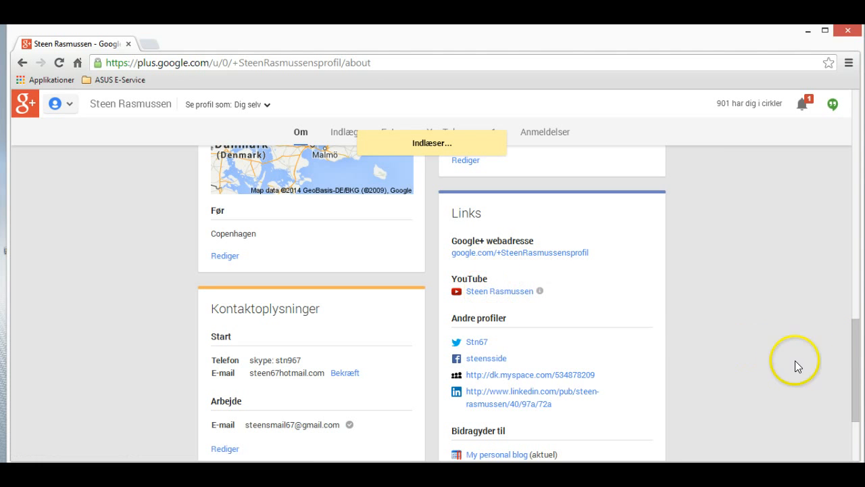
scroll("down", 3)
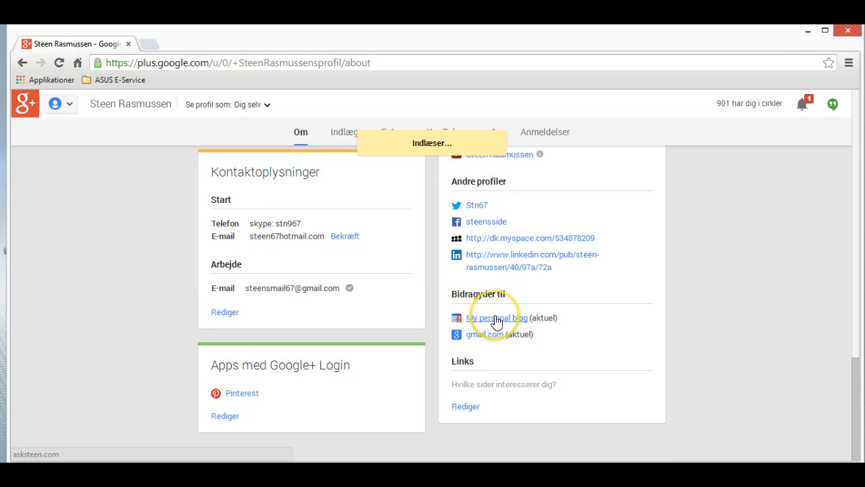
- Follow the 'My personal blog' link under Bidragyder til, opening it in a new tab
left_click(497, 317)
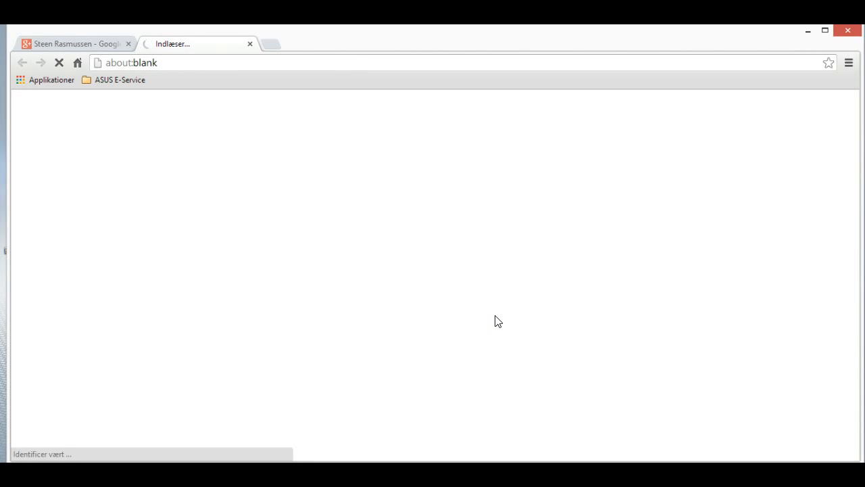
- On asksteen.com, choose GET ORGANIZED under GETTING STARTED to show that page
left_click(105, 163)
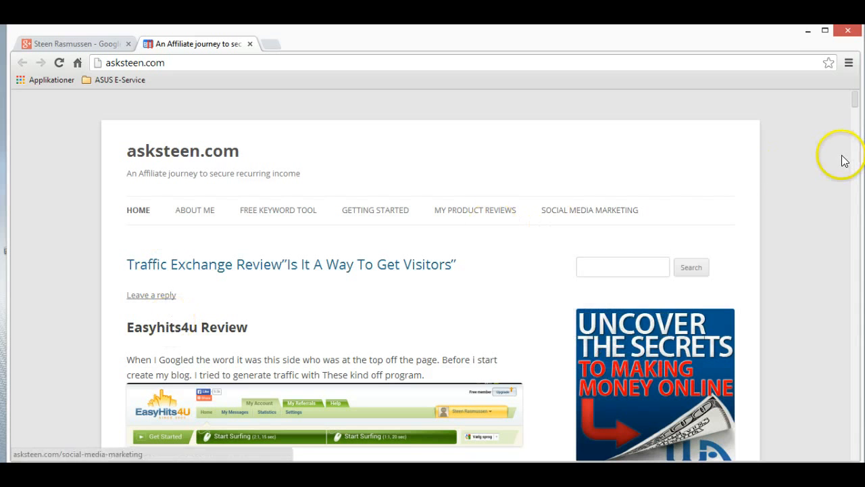
mouse_move(452, 217)
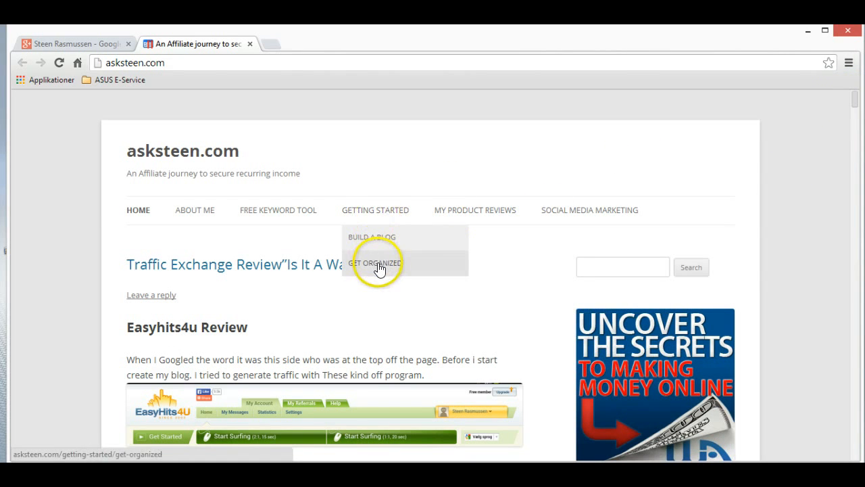
left_click(374, 262)
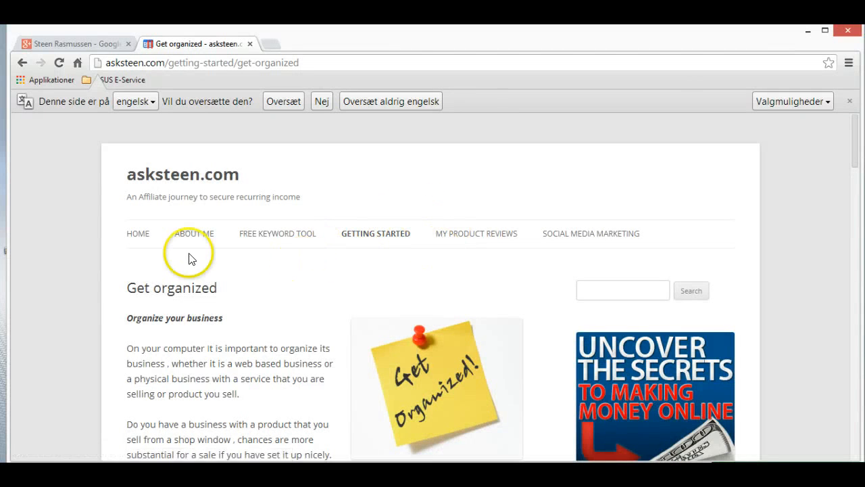
mouse_move(39, 419)
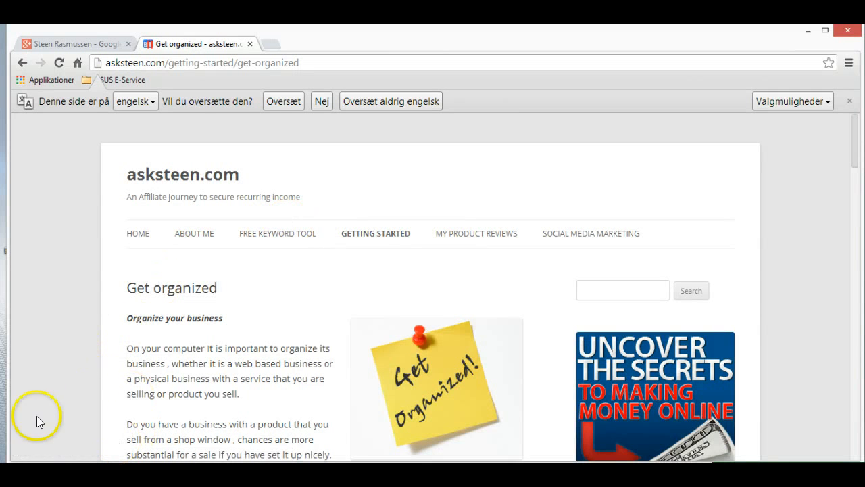